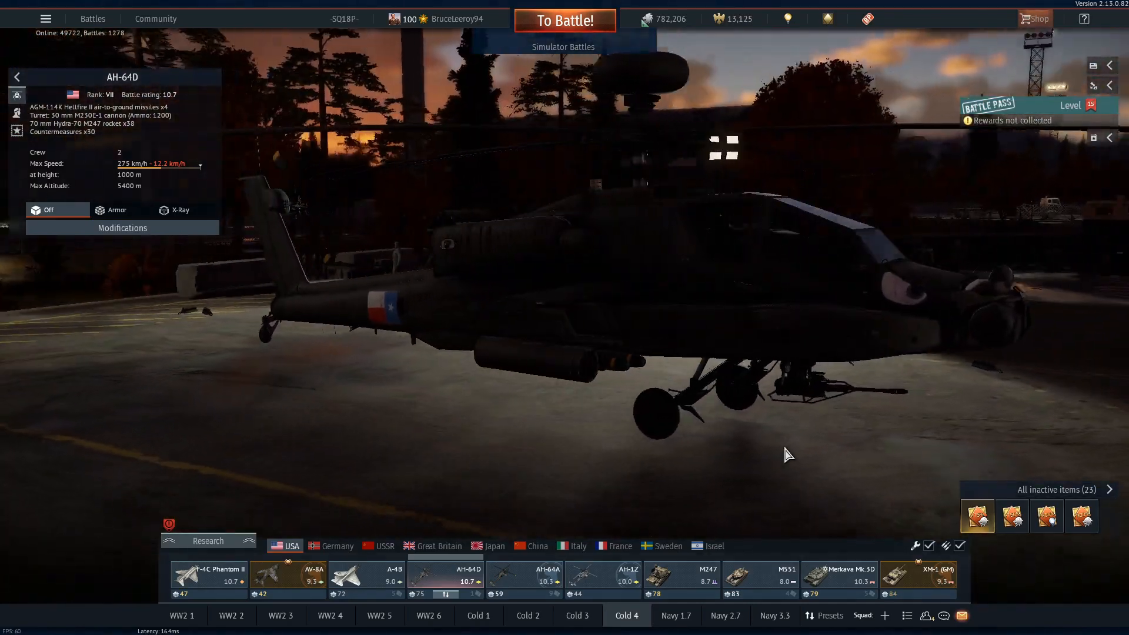
Open the Controls settings from the hangar's main menu
{"action": "left_click", "coordinate": [46, 18]}
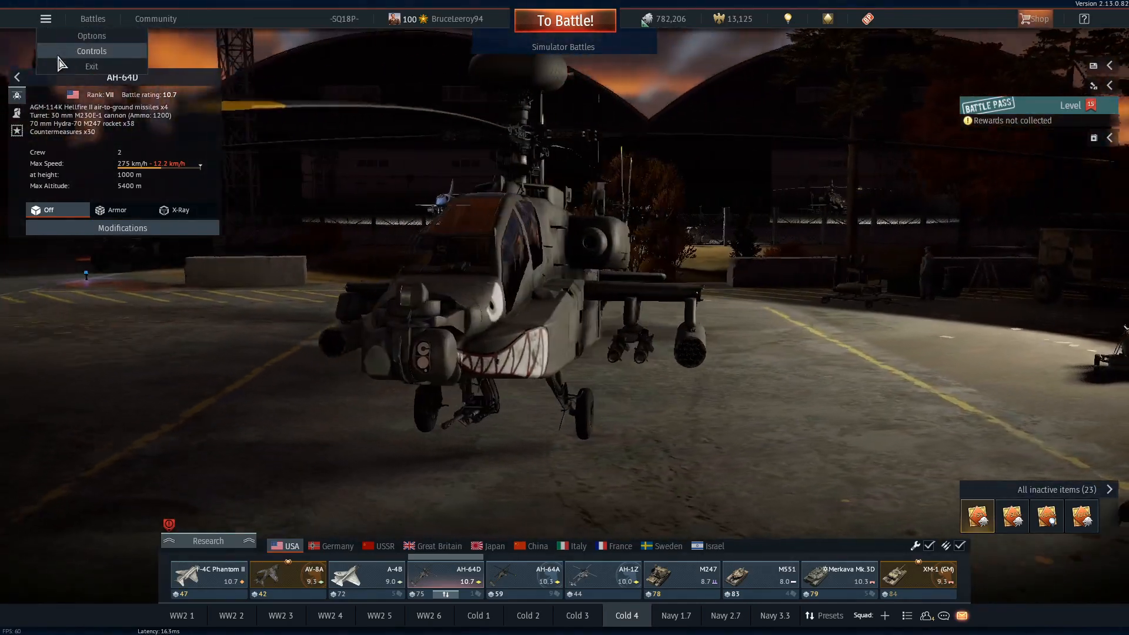
{"action": "left_click", "coordinate": [92, 51]}
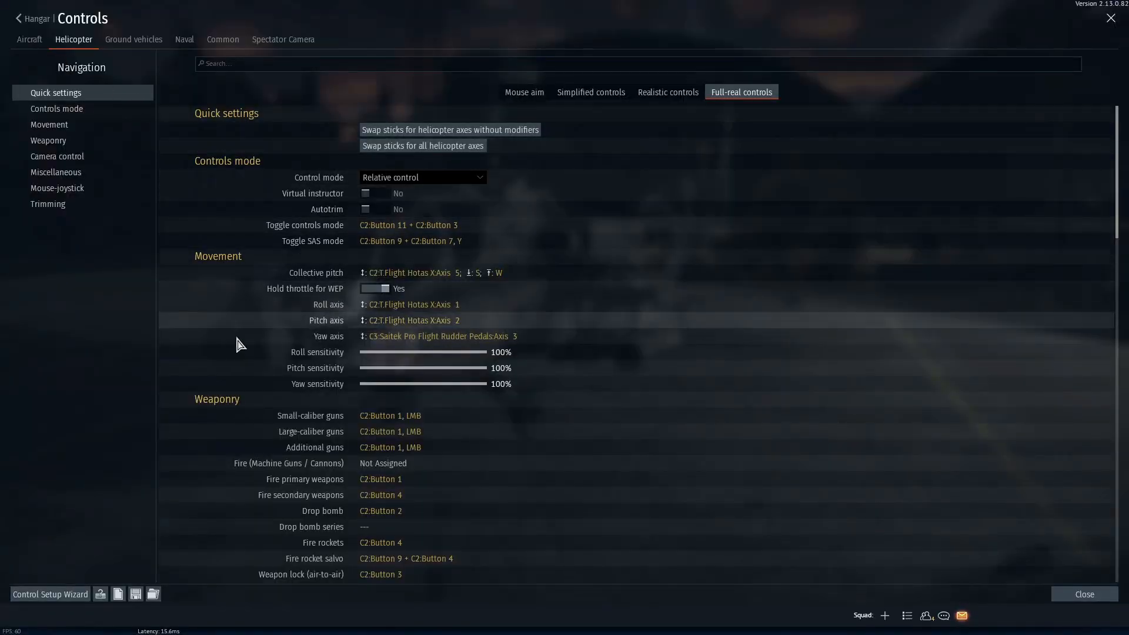
{"action": "mouse_move", "coordinate": [50, 594]}
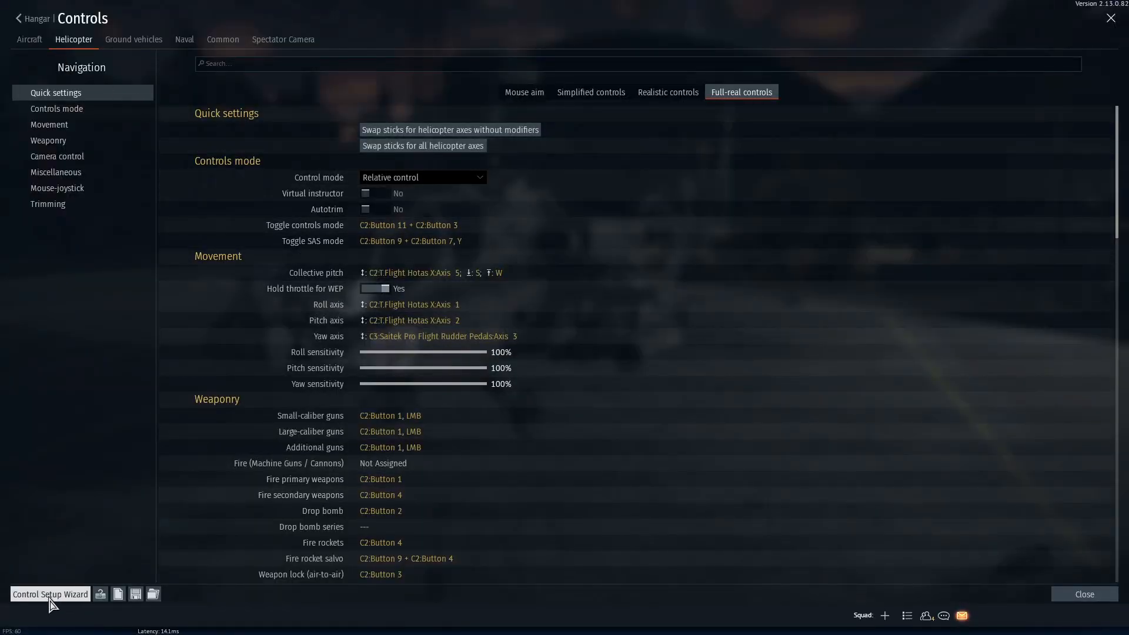
{"action": "left_click", "coordinate": [49, 594]}
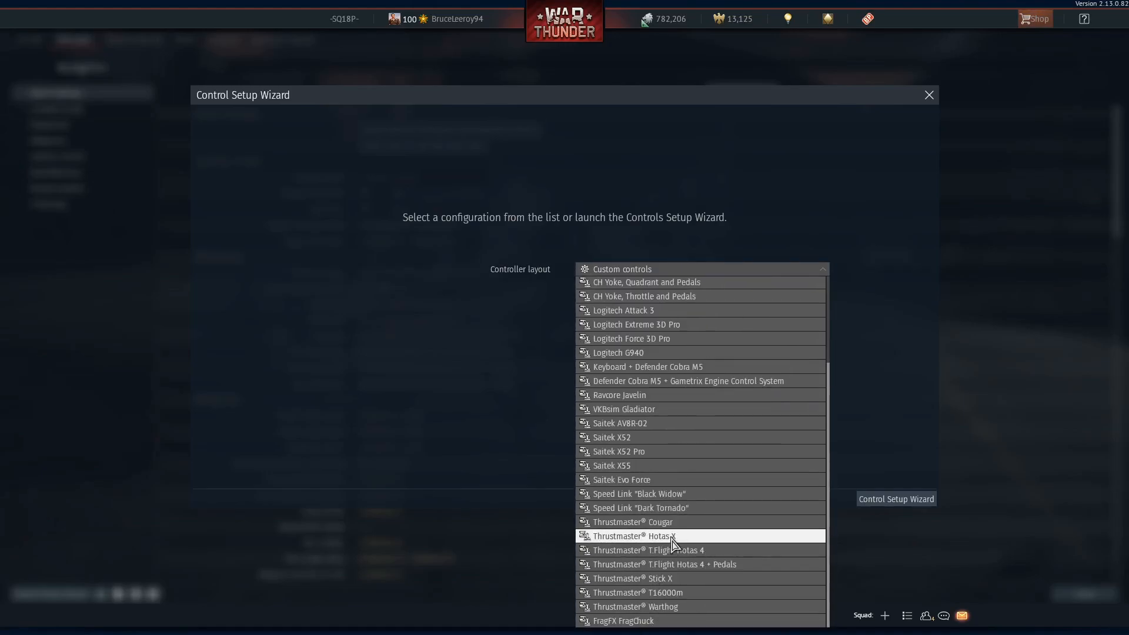
{"action": "mouse_move", "coordinate": [645, 550]}
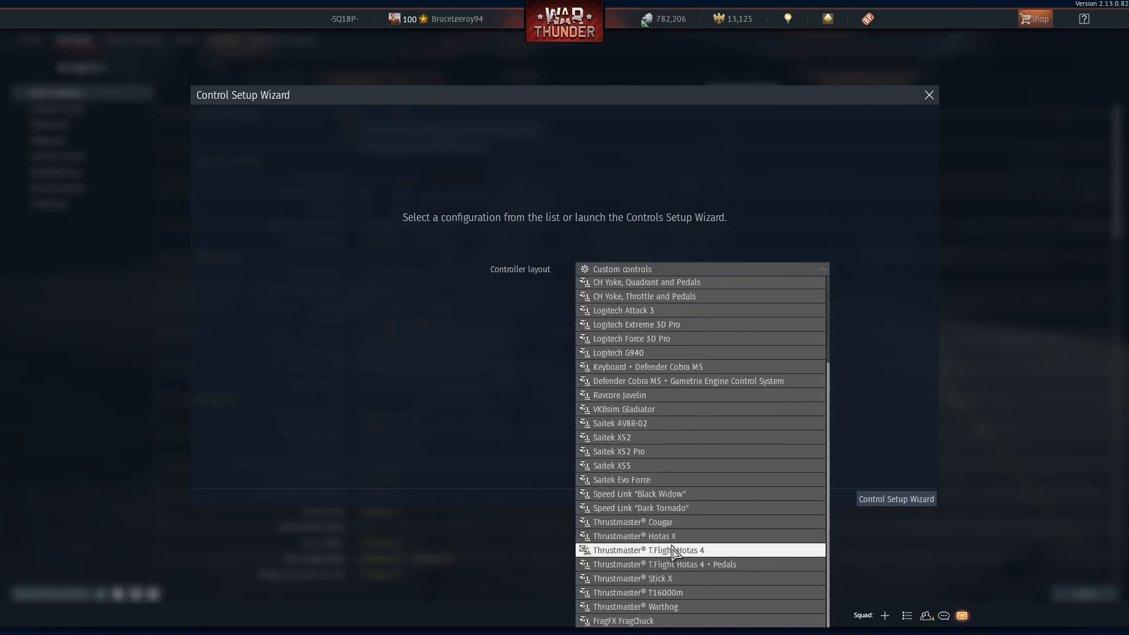
{"action": "left_click", "coordinate": [635, 536]}
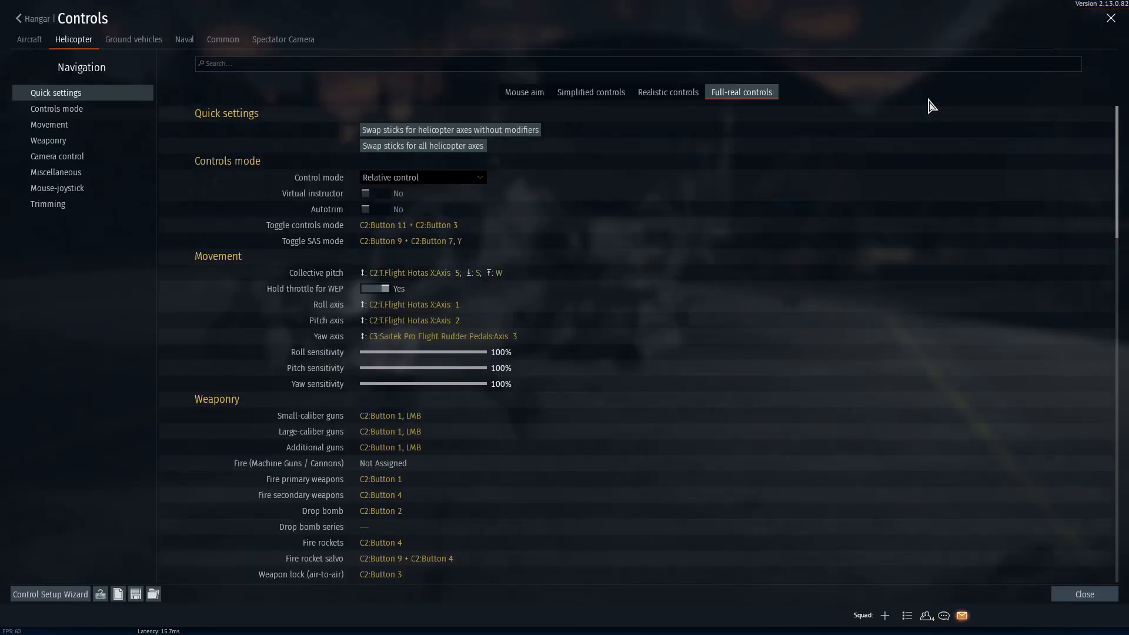
{"action": "mouse_move", "coordinate": [464, 479]}
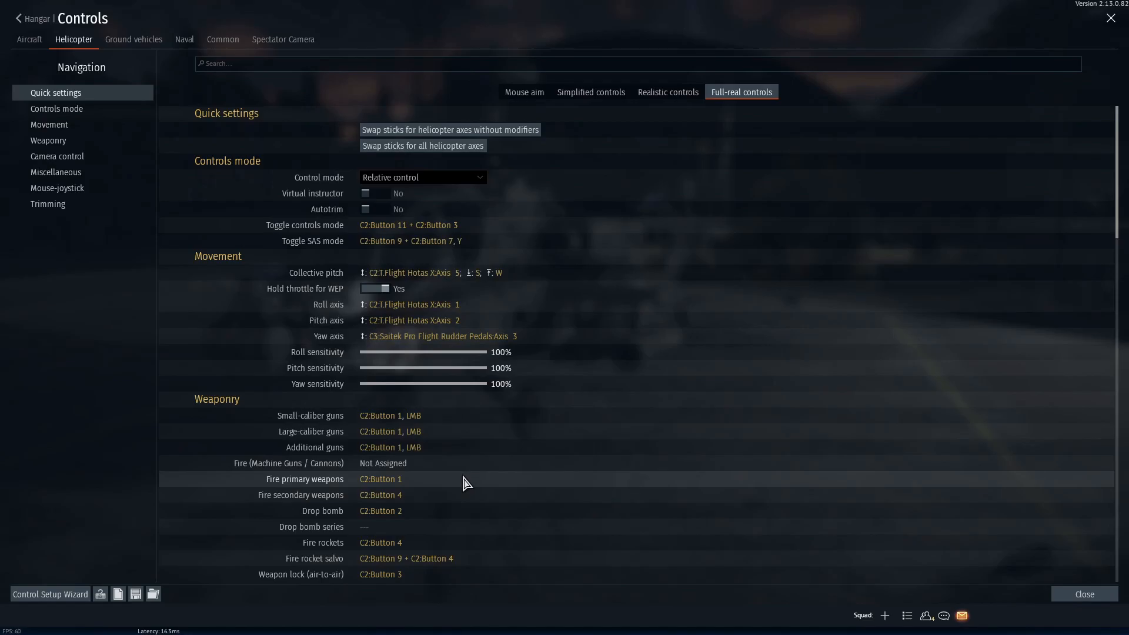
{"action": "mouse_move", "coordinate": [273, 494]}
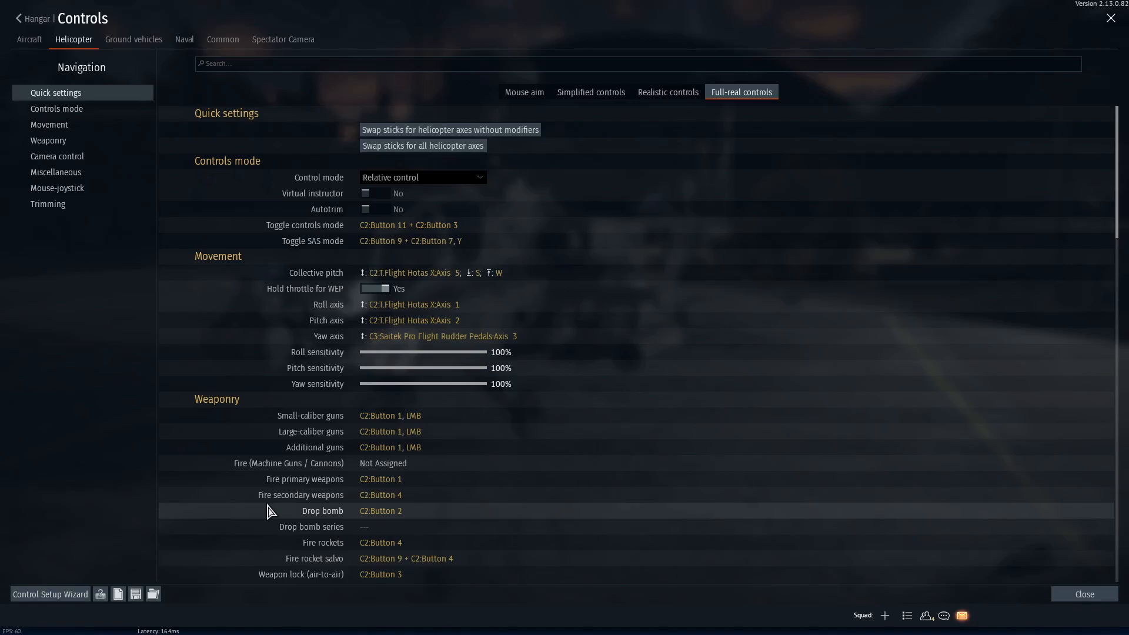
{"action": "mouse_move", "coordinate": [186, 512]}
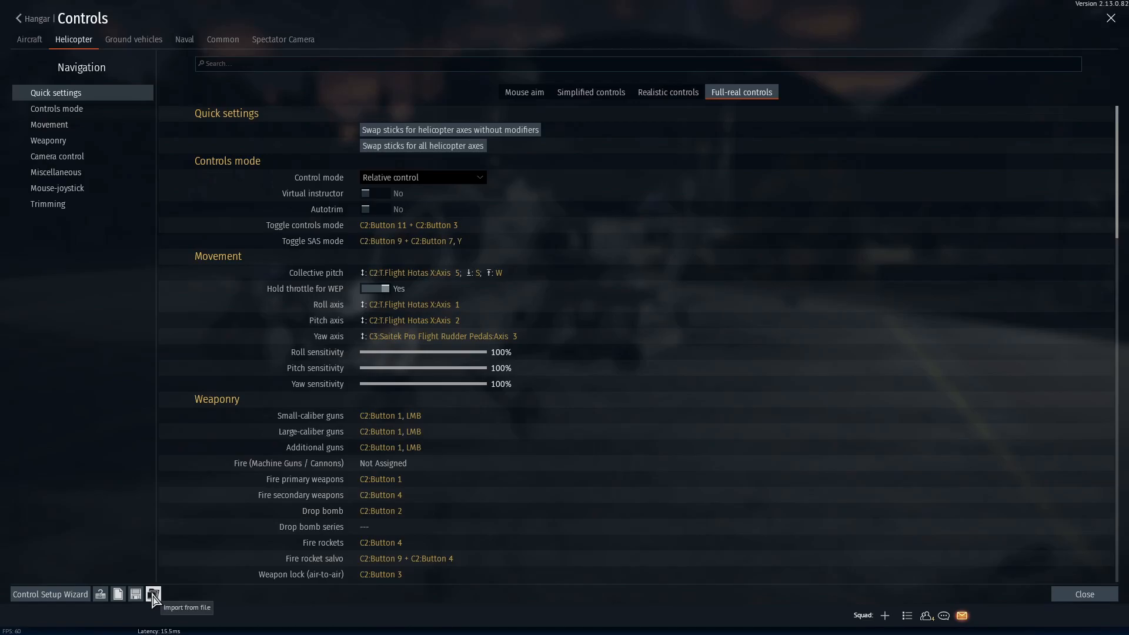
Start importing a saved control scheme via Import from file
{"action": "left_click", "coordinate": [153, 593]}
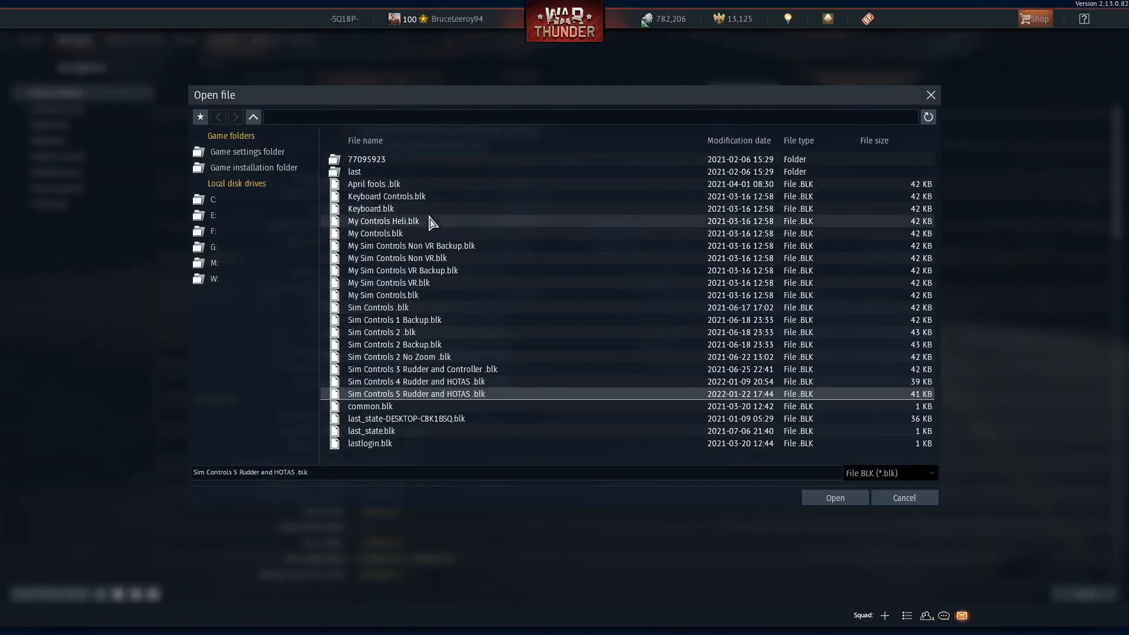
{"action": "mouse_move", "coordinate": [417, 397]}
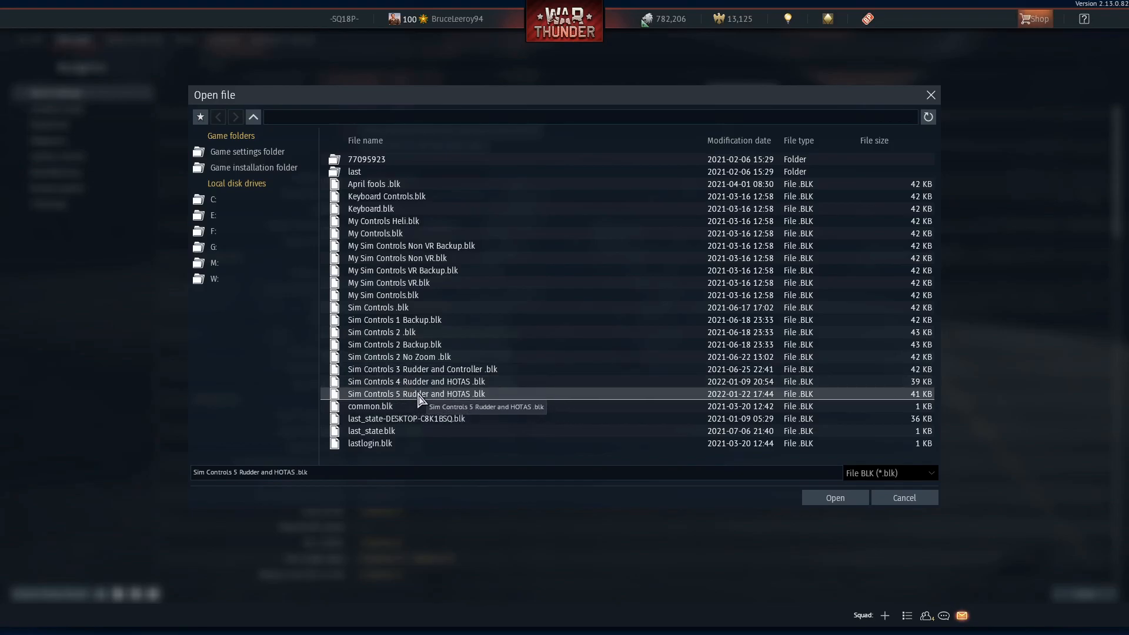
{"action": "mouse_move", "coordinate": [662, 427]}
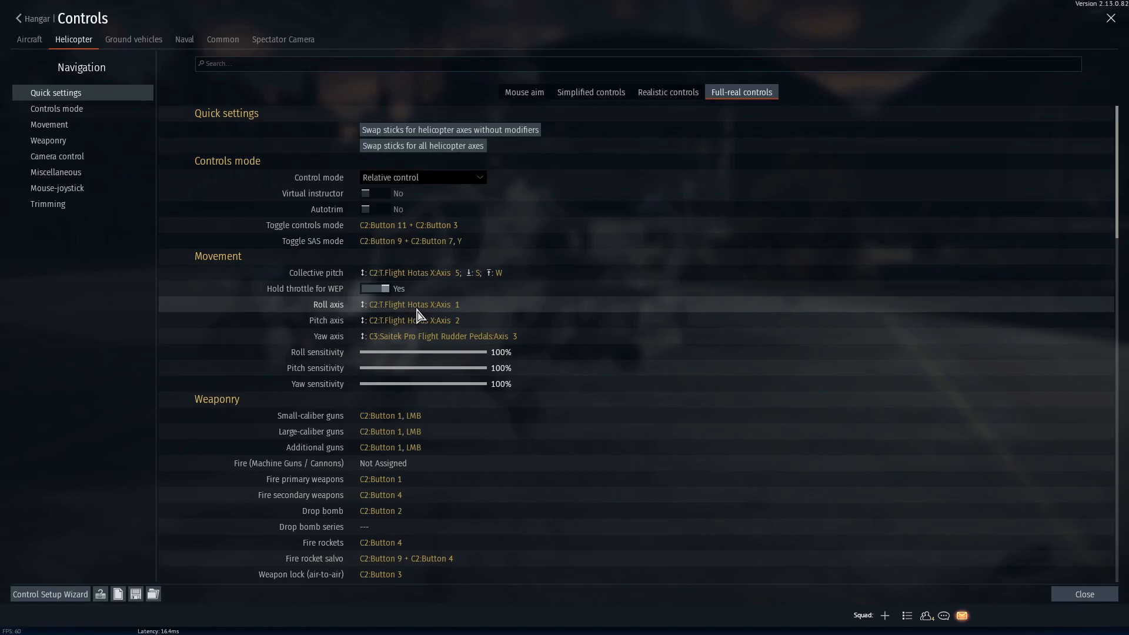
Review the Ground vehicles bindings, then confirm and return to the helicopter controls
{"action": "left_click", "coordinate": [133, 39]}
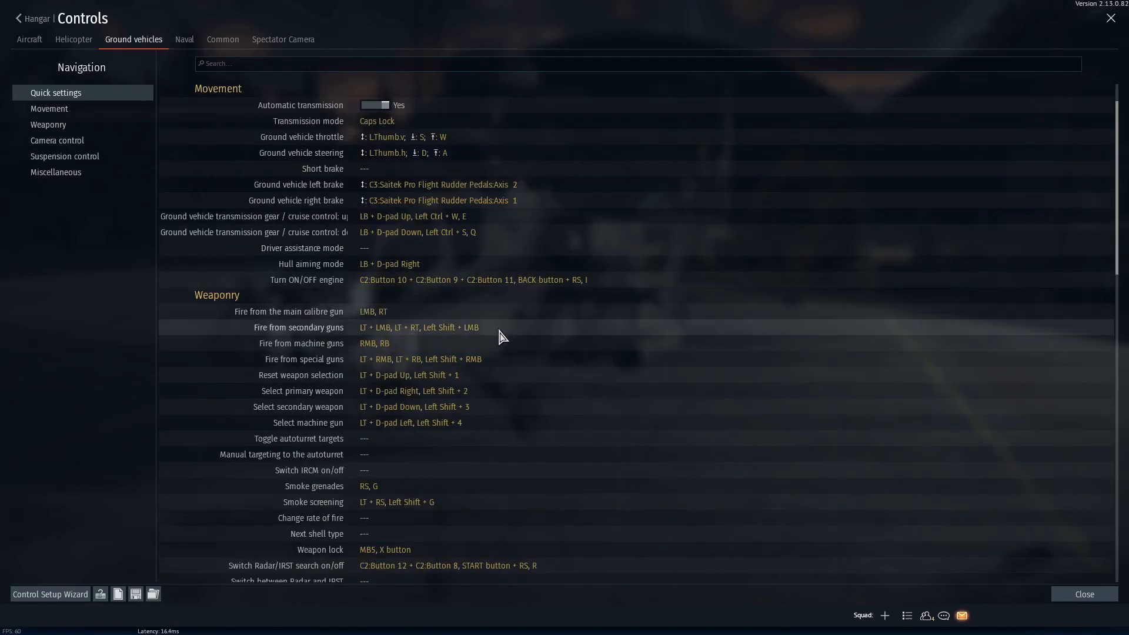
{"action": "mouse_move", "coordinate": [388, 360]}
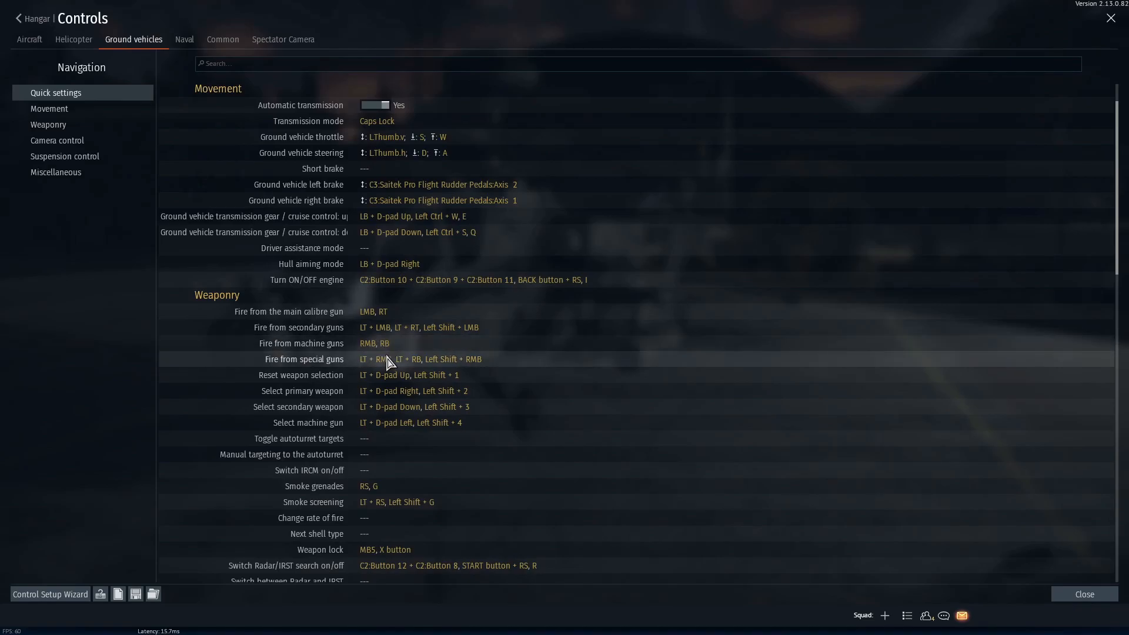
{"action": "mouse_move", "coordinate": [392, 316]}
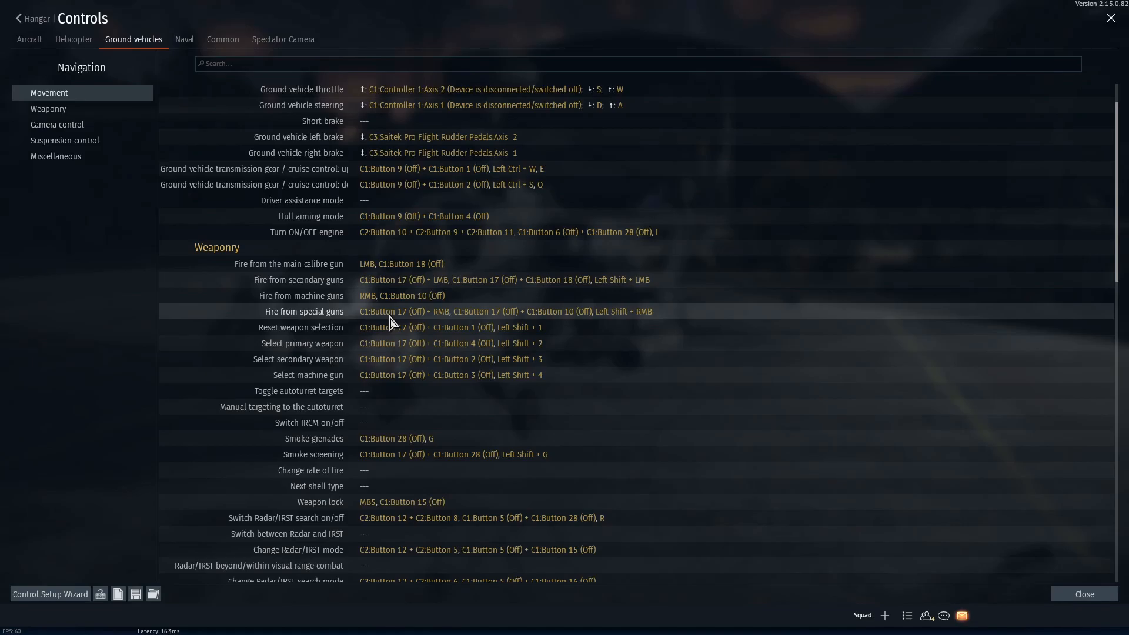
{"action": "left_click", "coordinate": [1084, 593]}
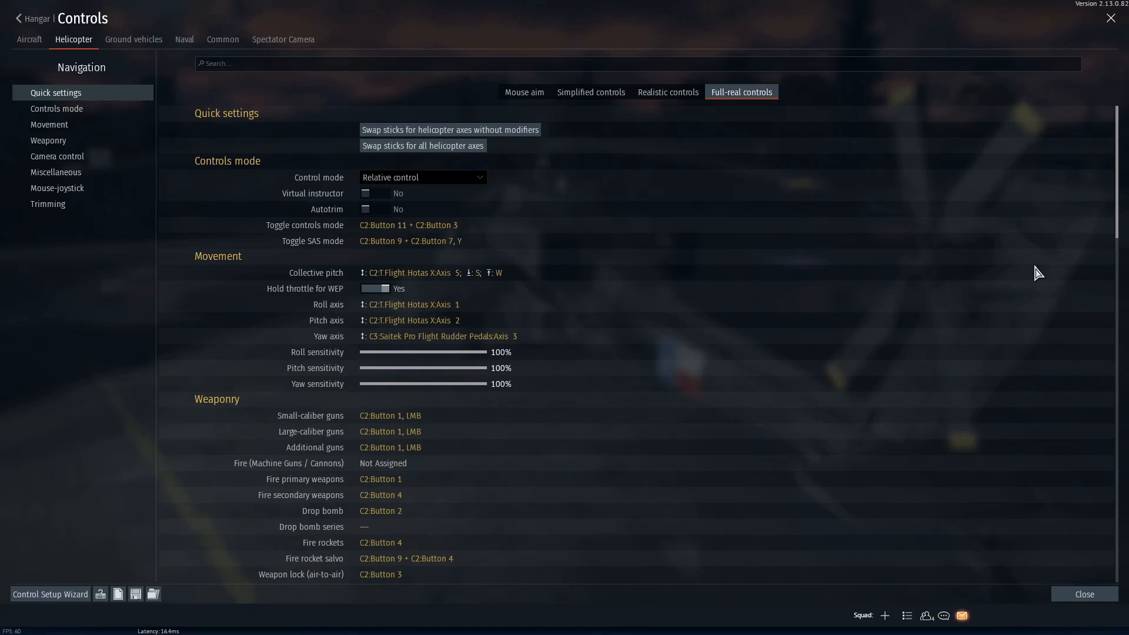
{"action": "mouse_move", "coordinate": [1025, 379]}
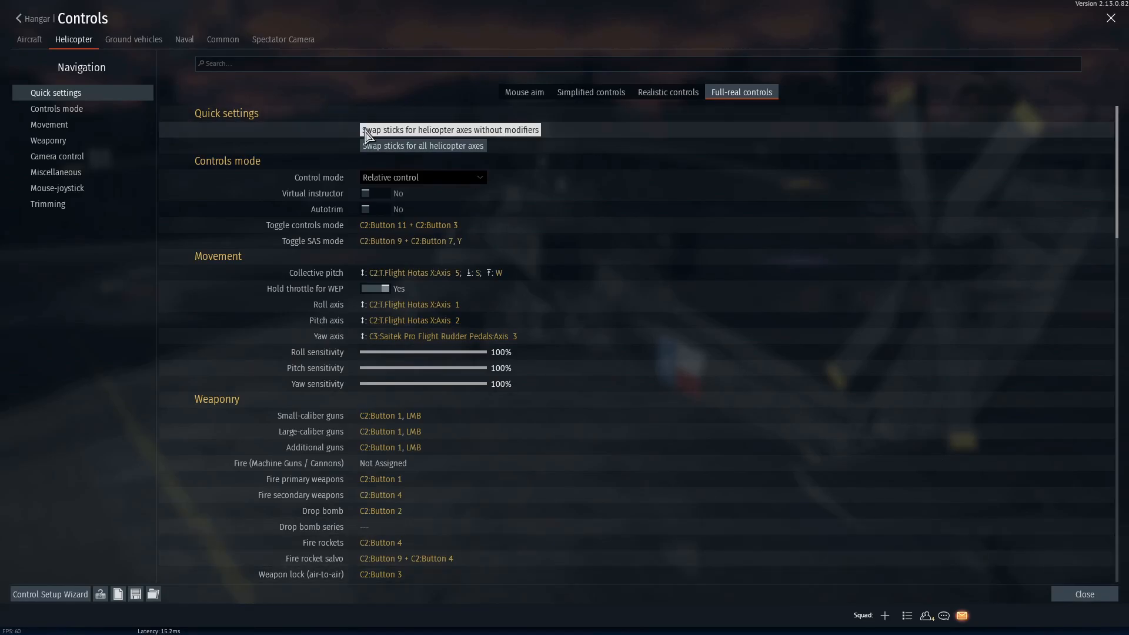
Switch to the Common tab showing interface and view control bindings
{"action": "left_click", "coordinate": [221, 39]}
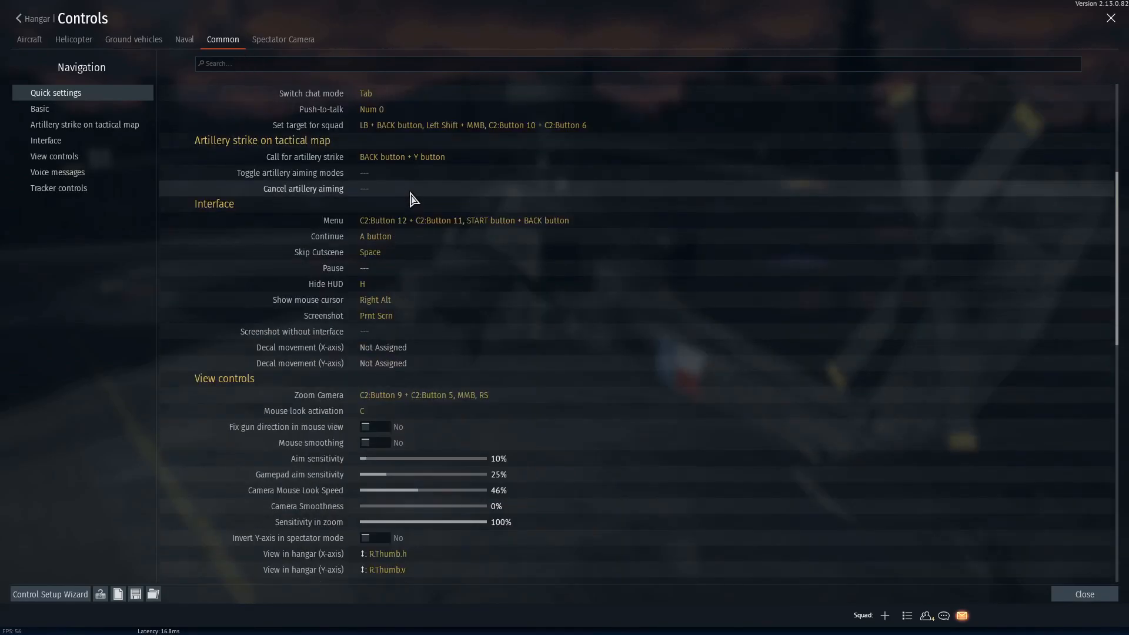